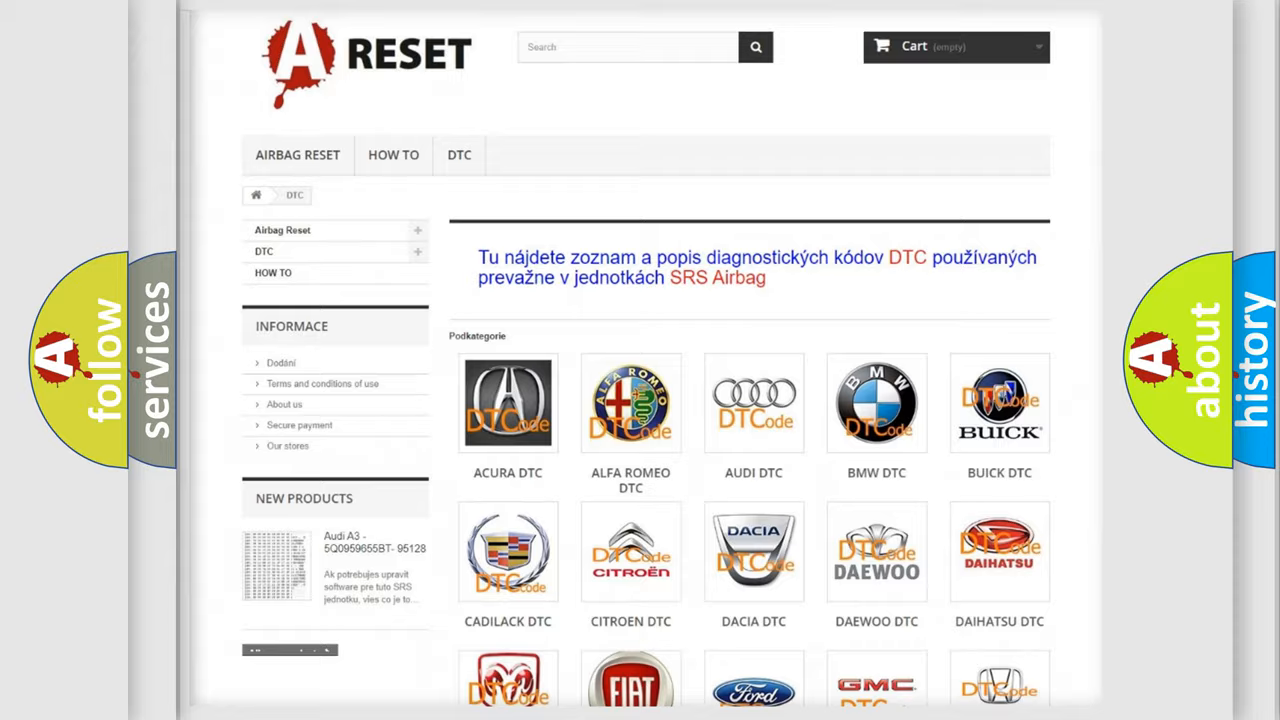
Scroll to the brand grid and go to the Toyota DTC subcategory list
scroll("down", 3)
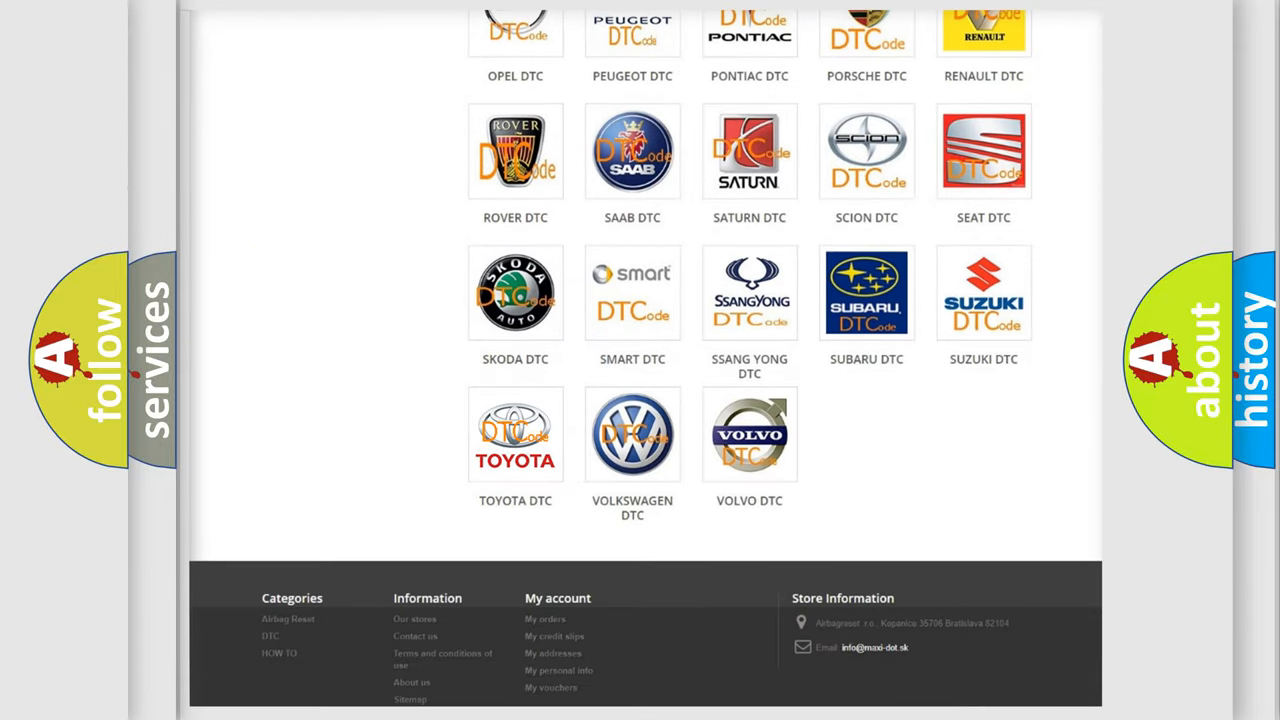
left_click(516, 434)
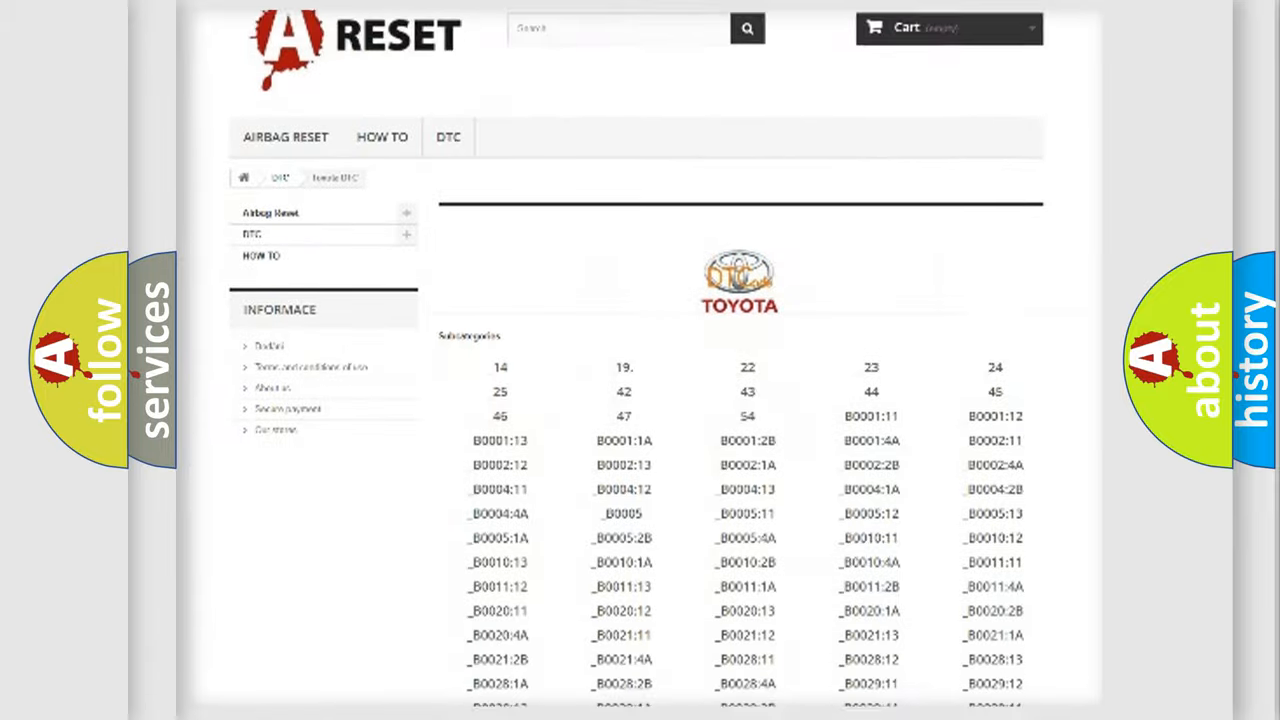
scroll("down", 3)
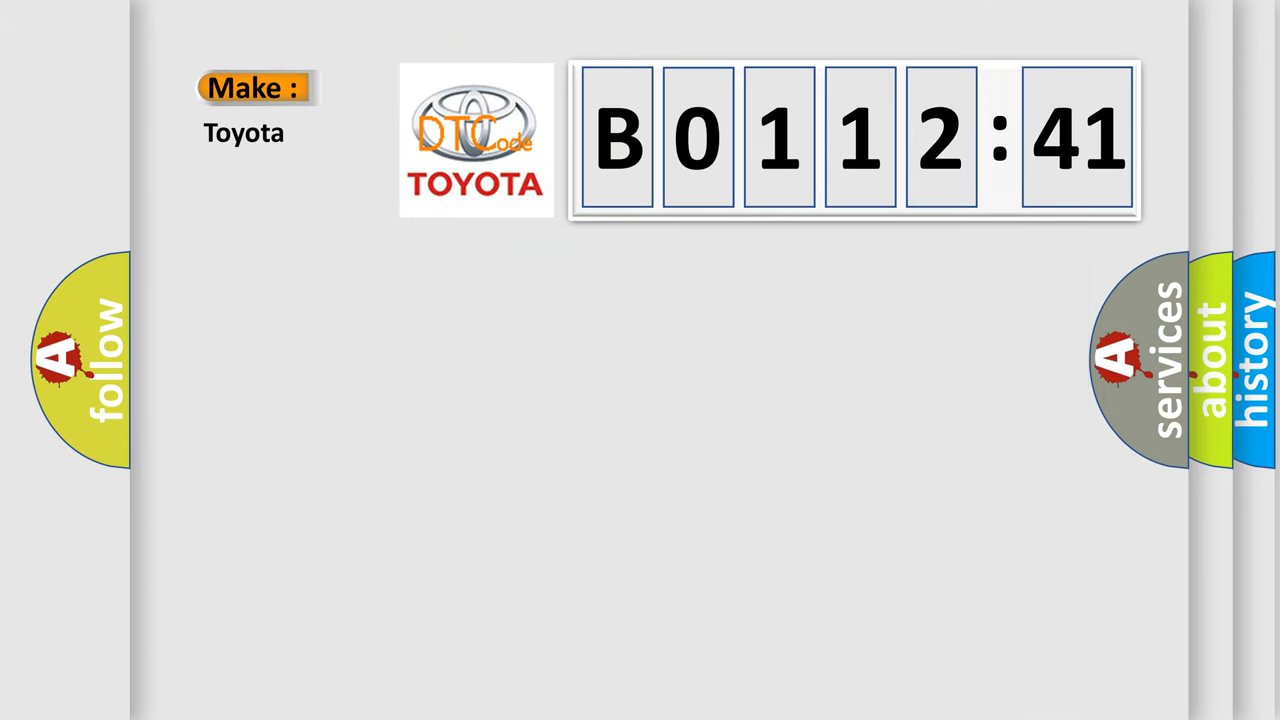
Advance the slide until the Code: B011241 label appears under Make: Toyota
left_click(854, 138)
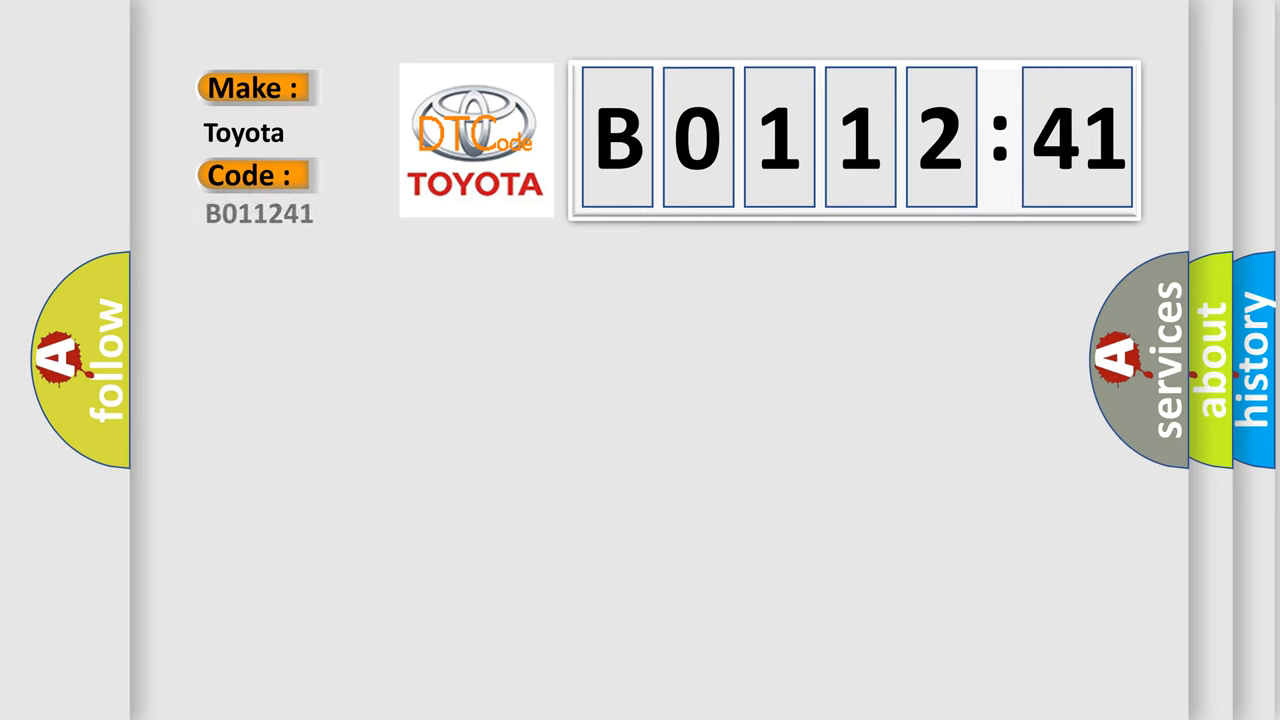